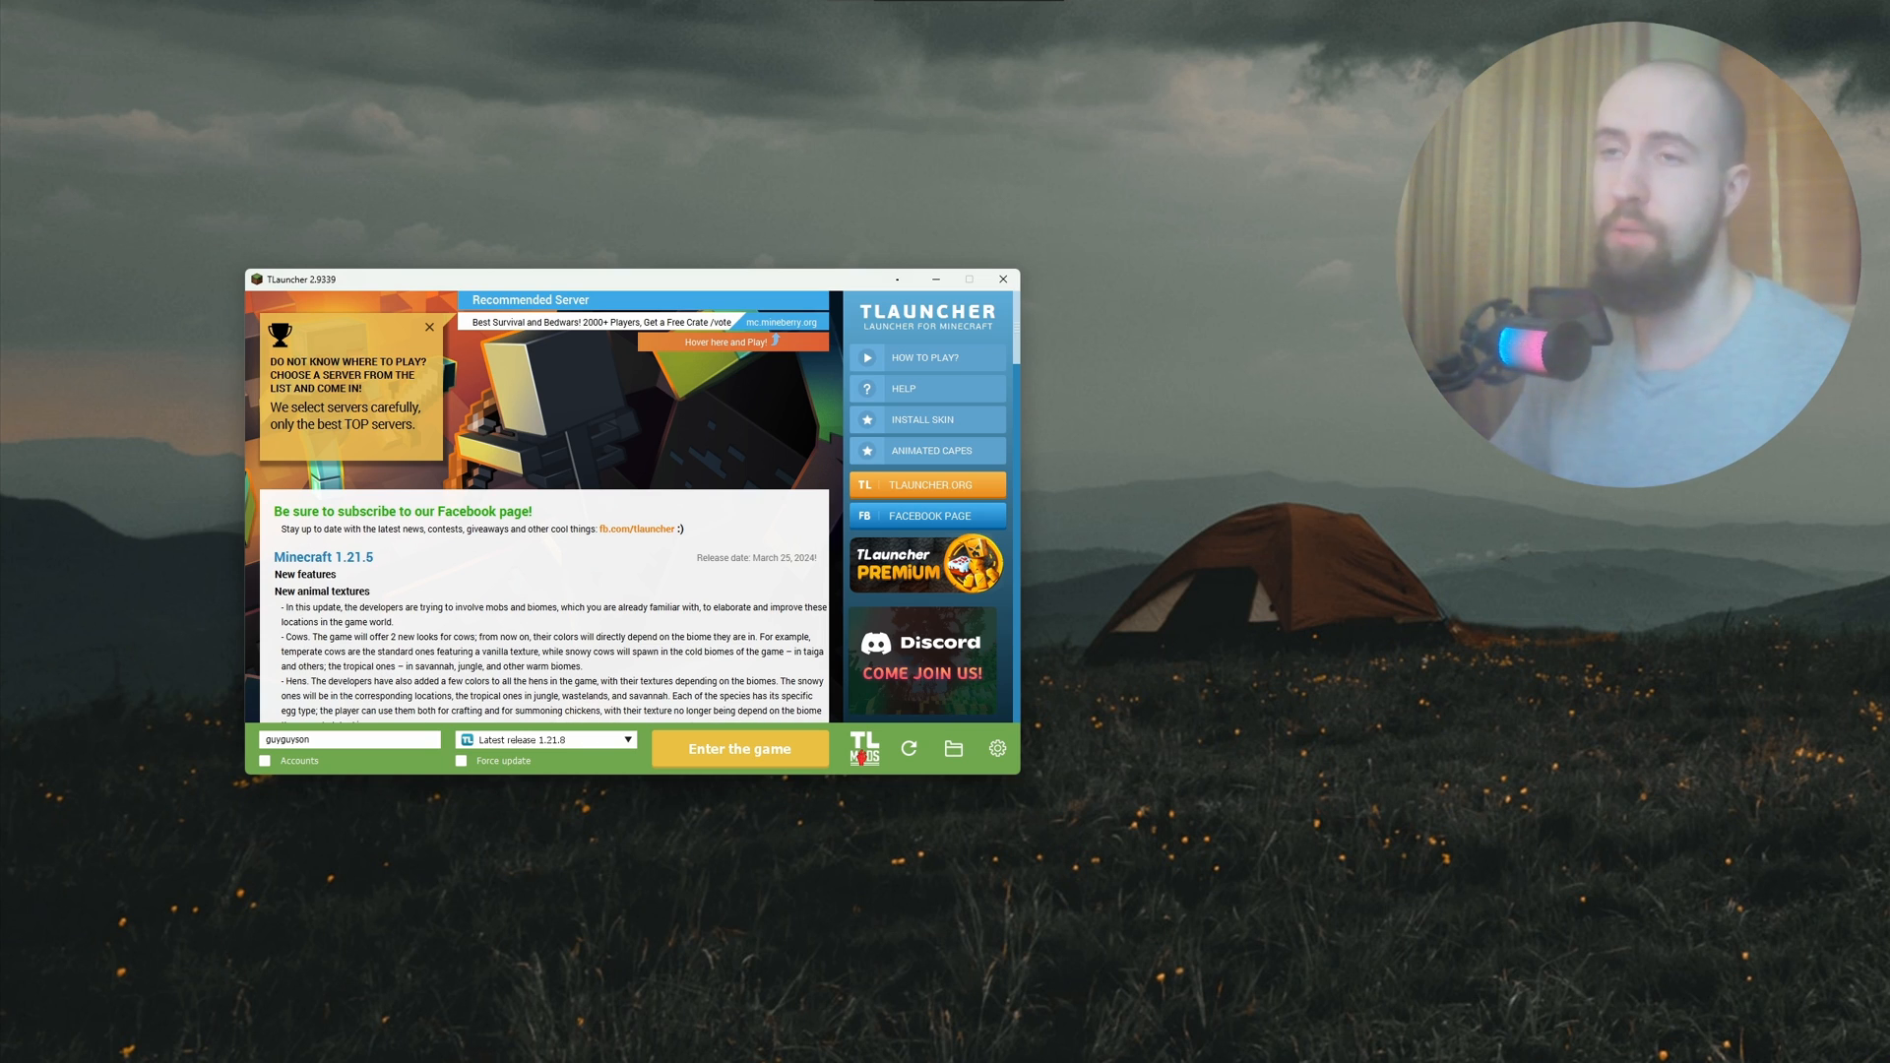
mouse_move(1121, 726)
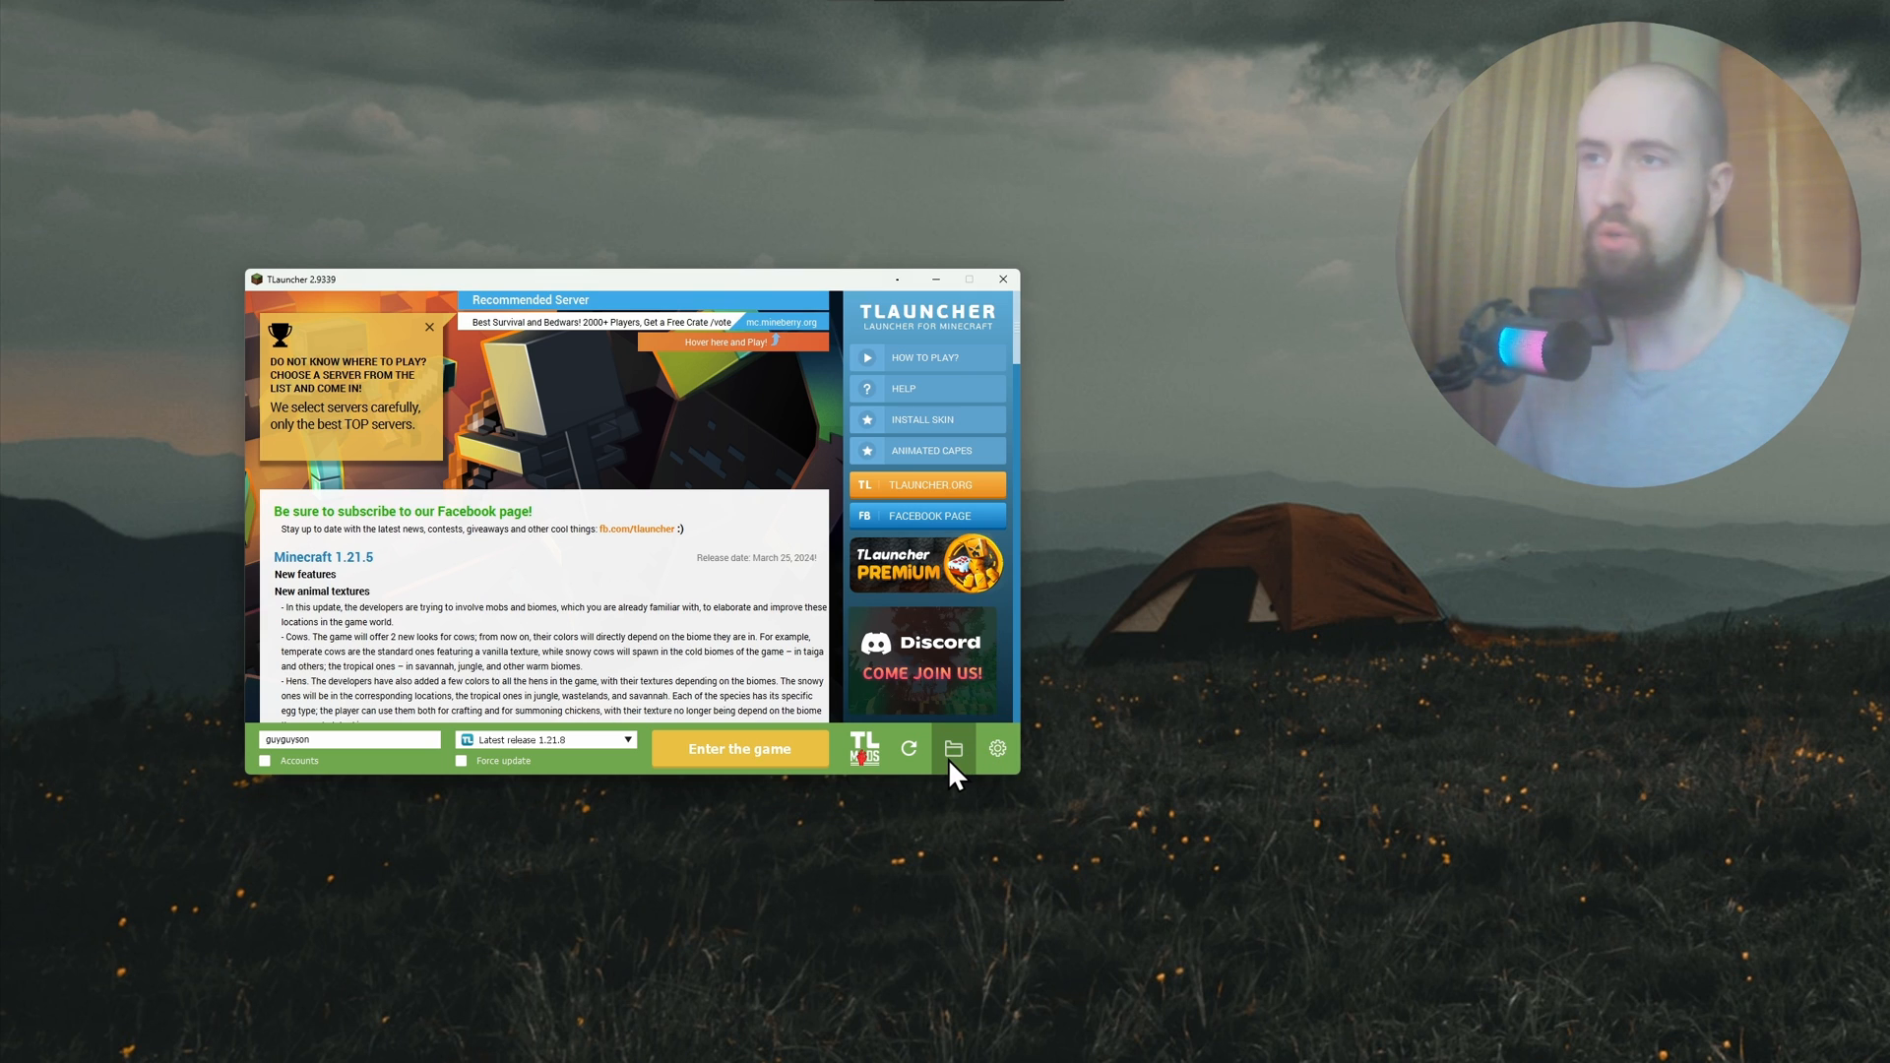
Step: Browse the .minecraft folder, then switch the game version from 1.21.8 to Release LC
click(953, 748)
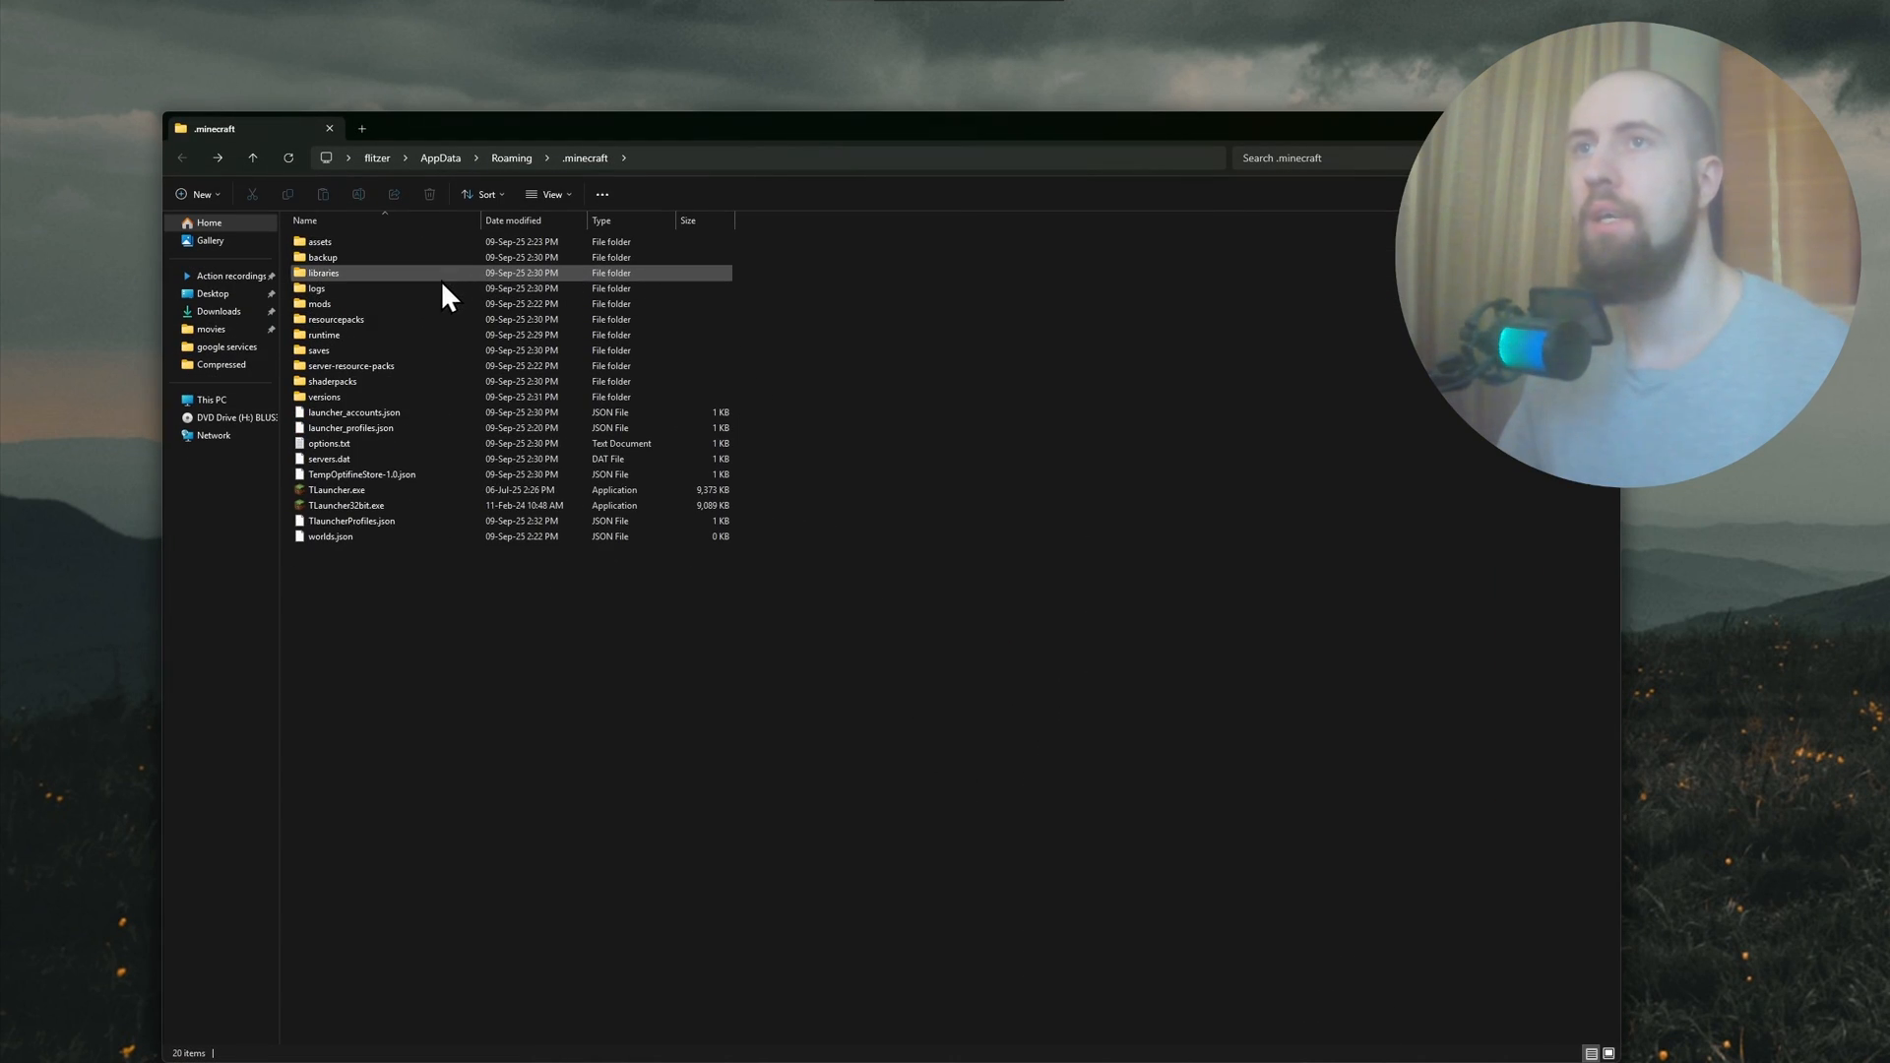
double_click(323, 396)
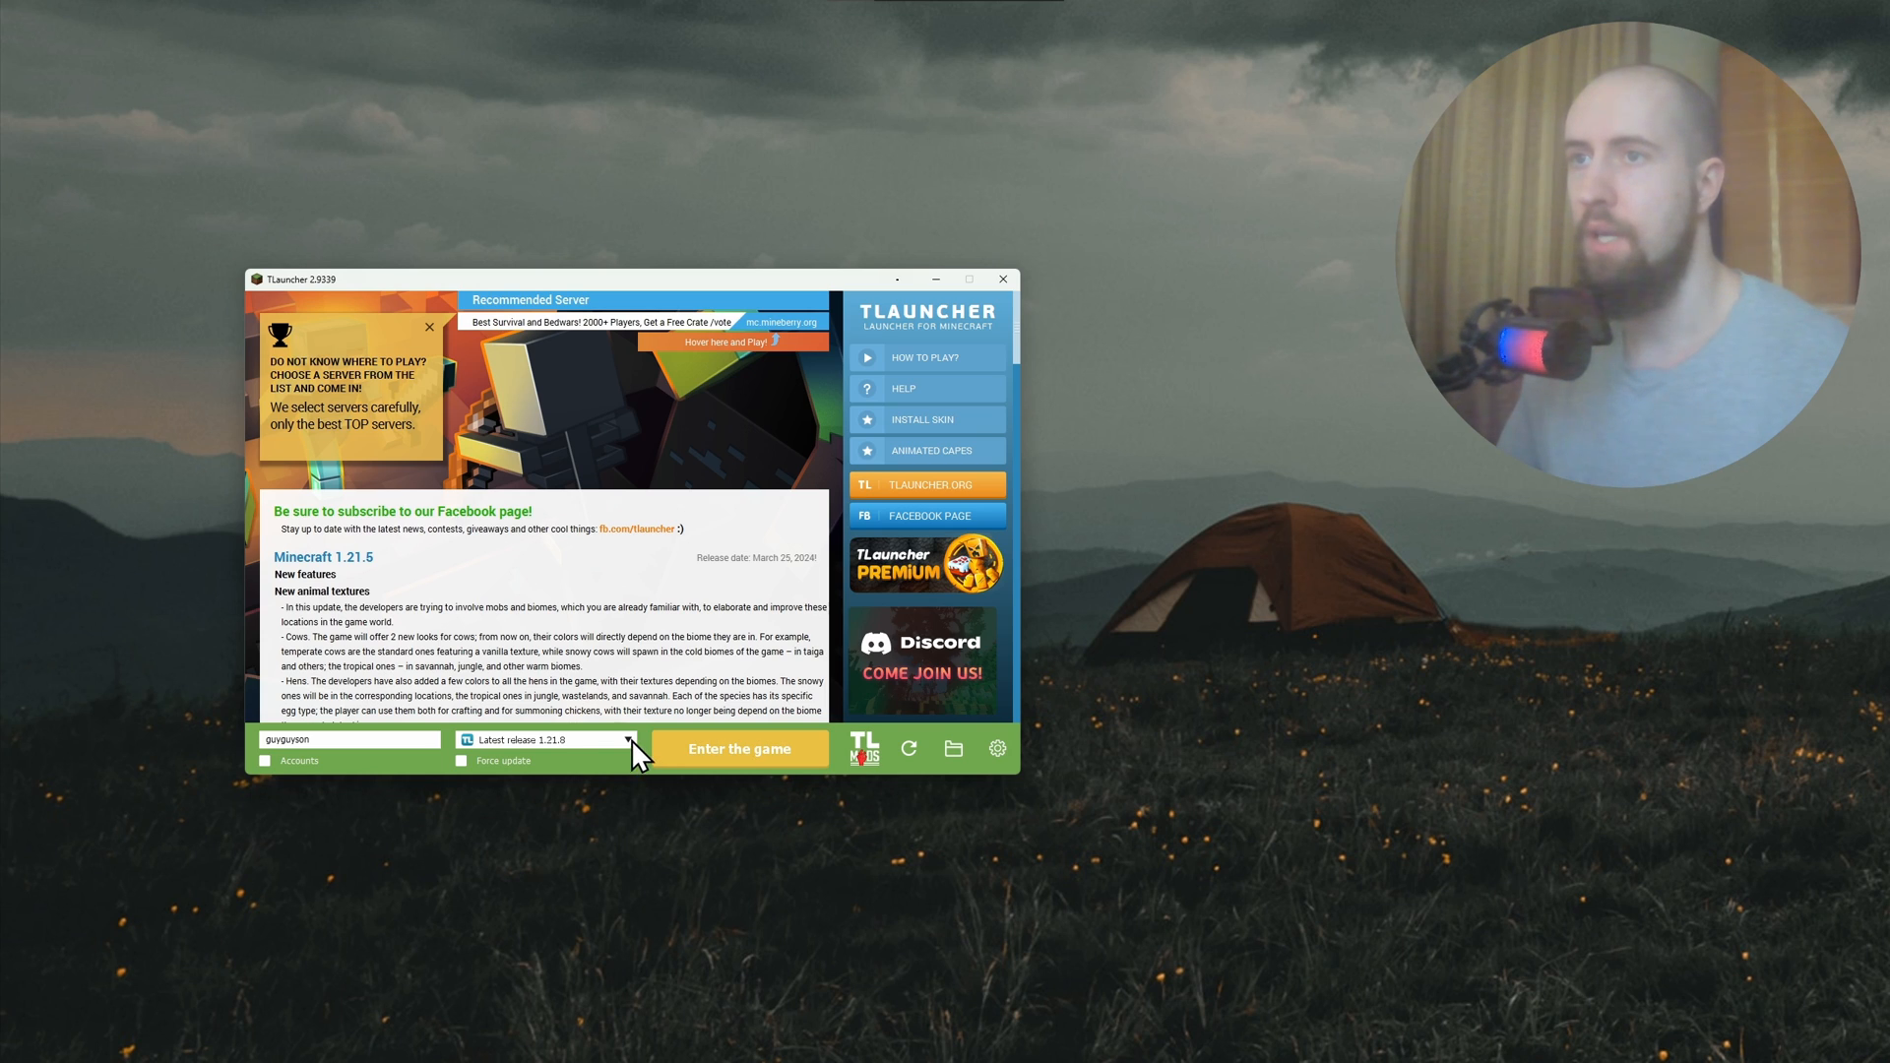
click(626, 741)
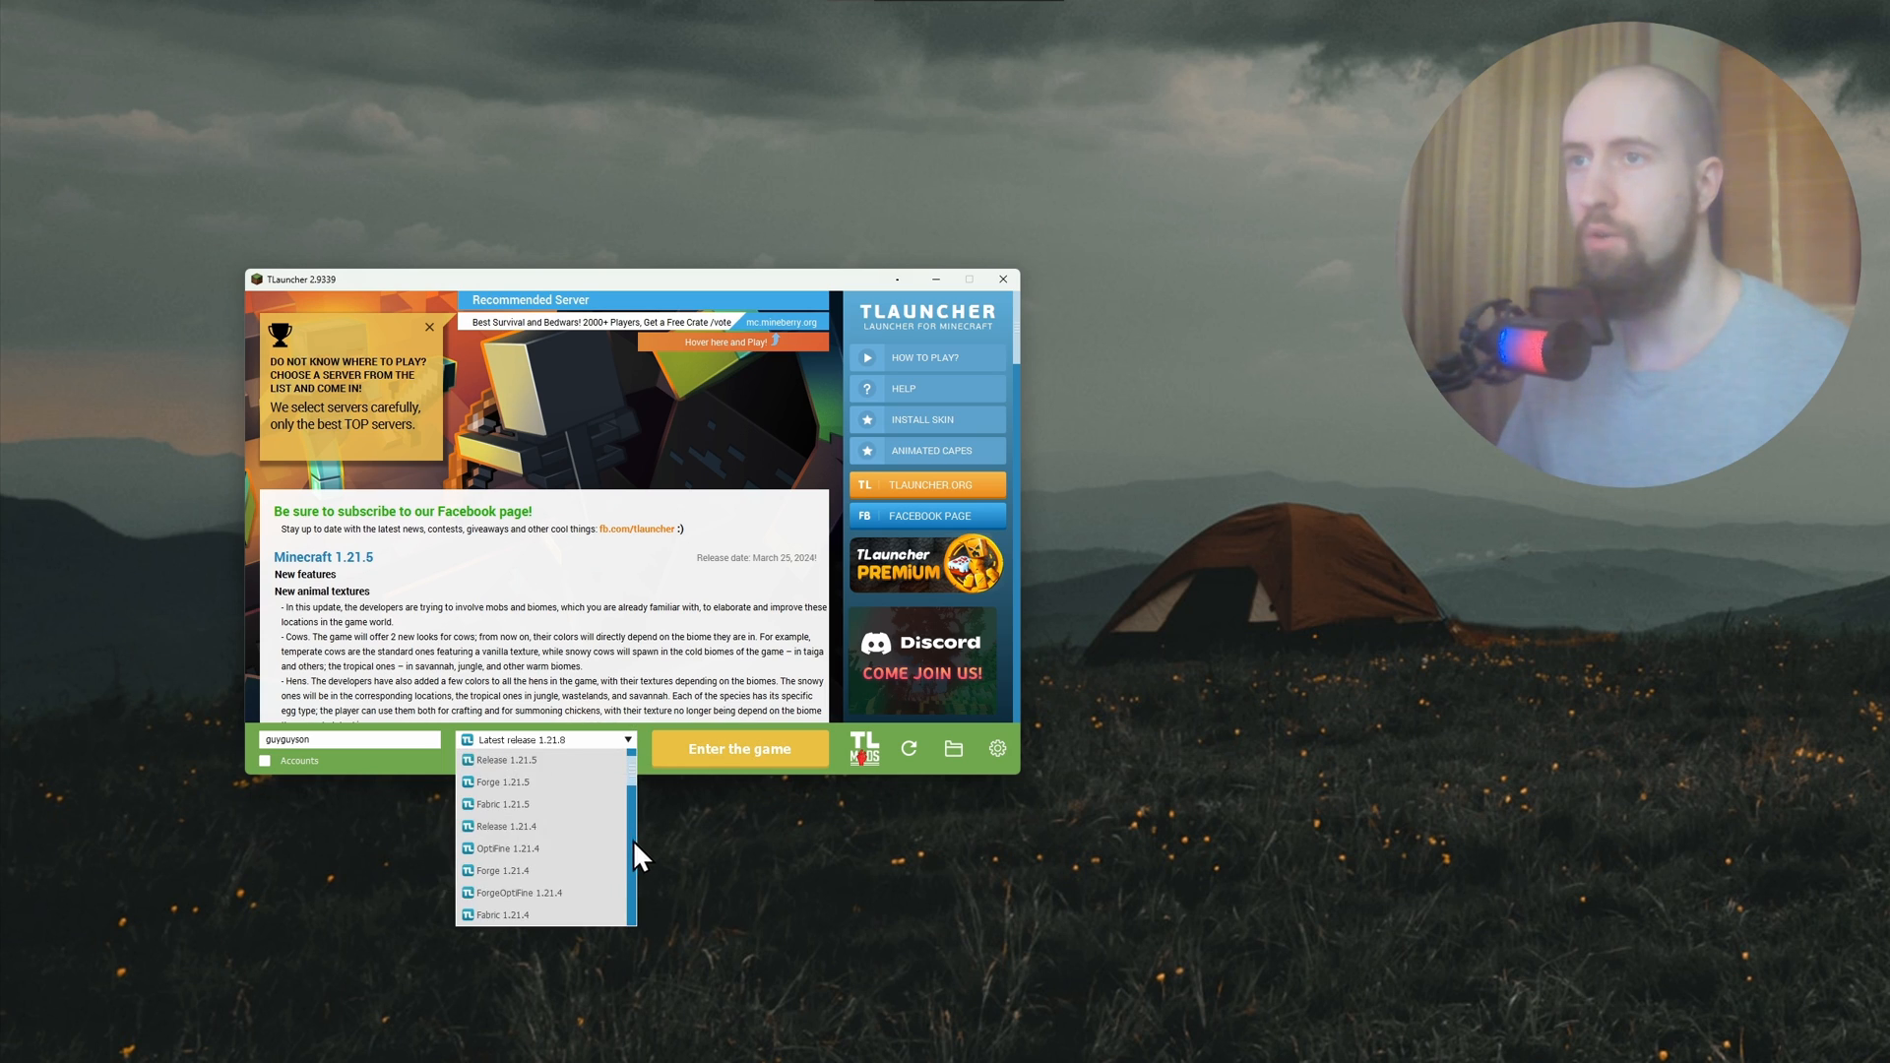
scroll(down, 3)
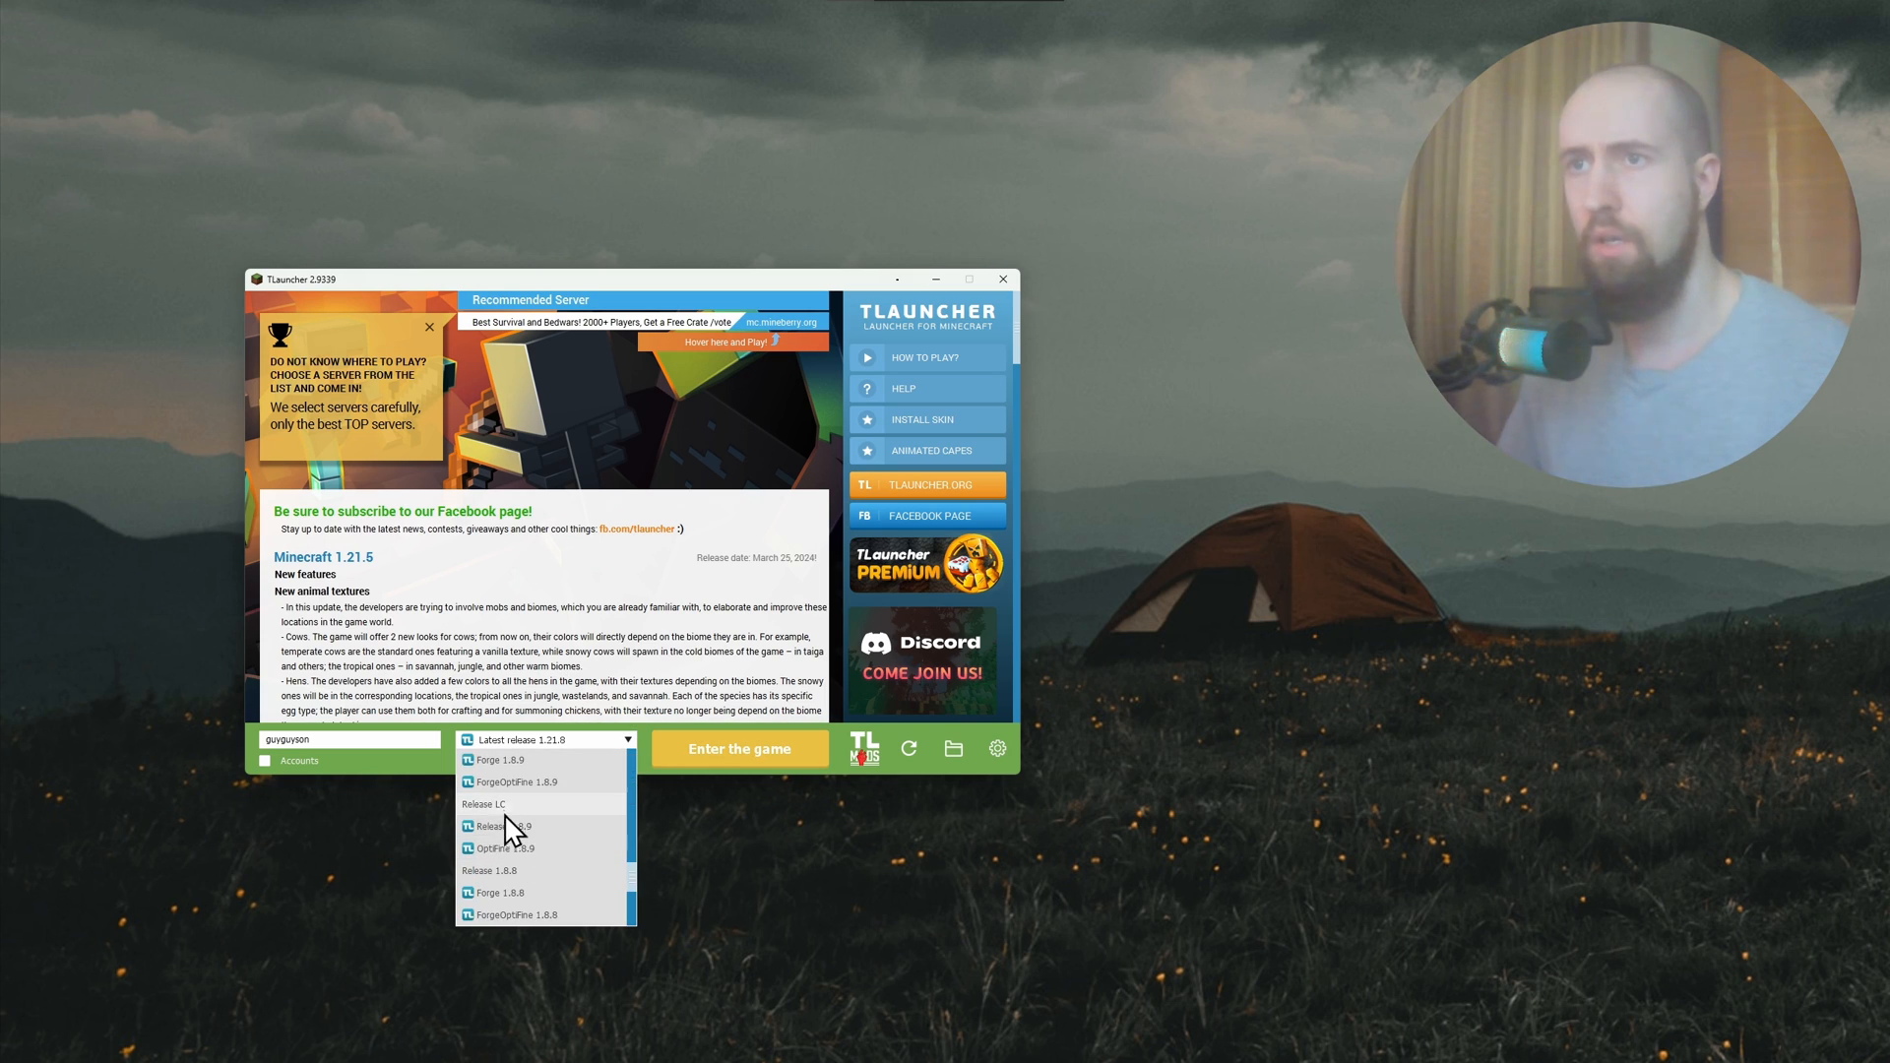
click(484, 803)
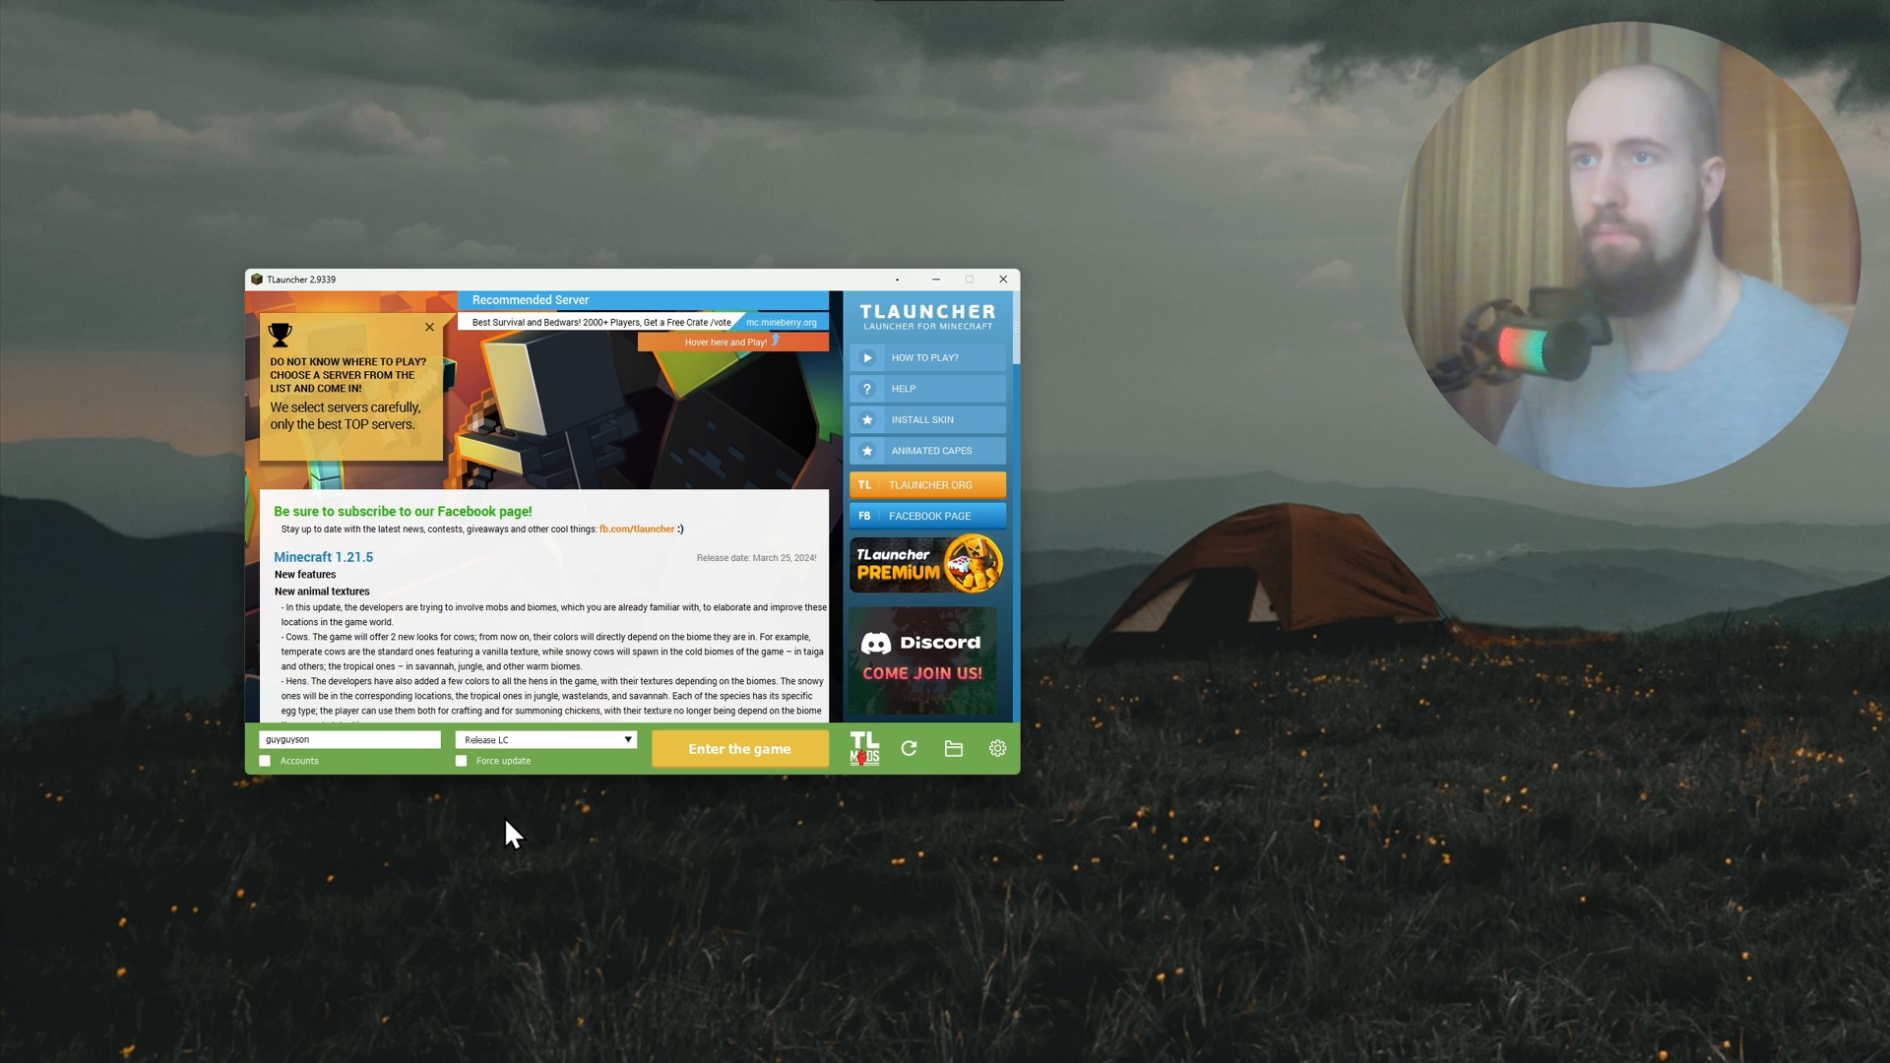
mouse_move(741, 748)
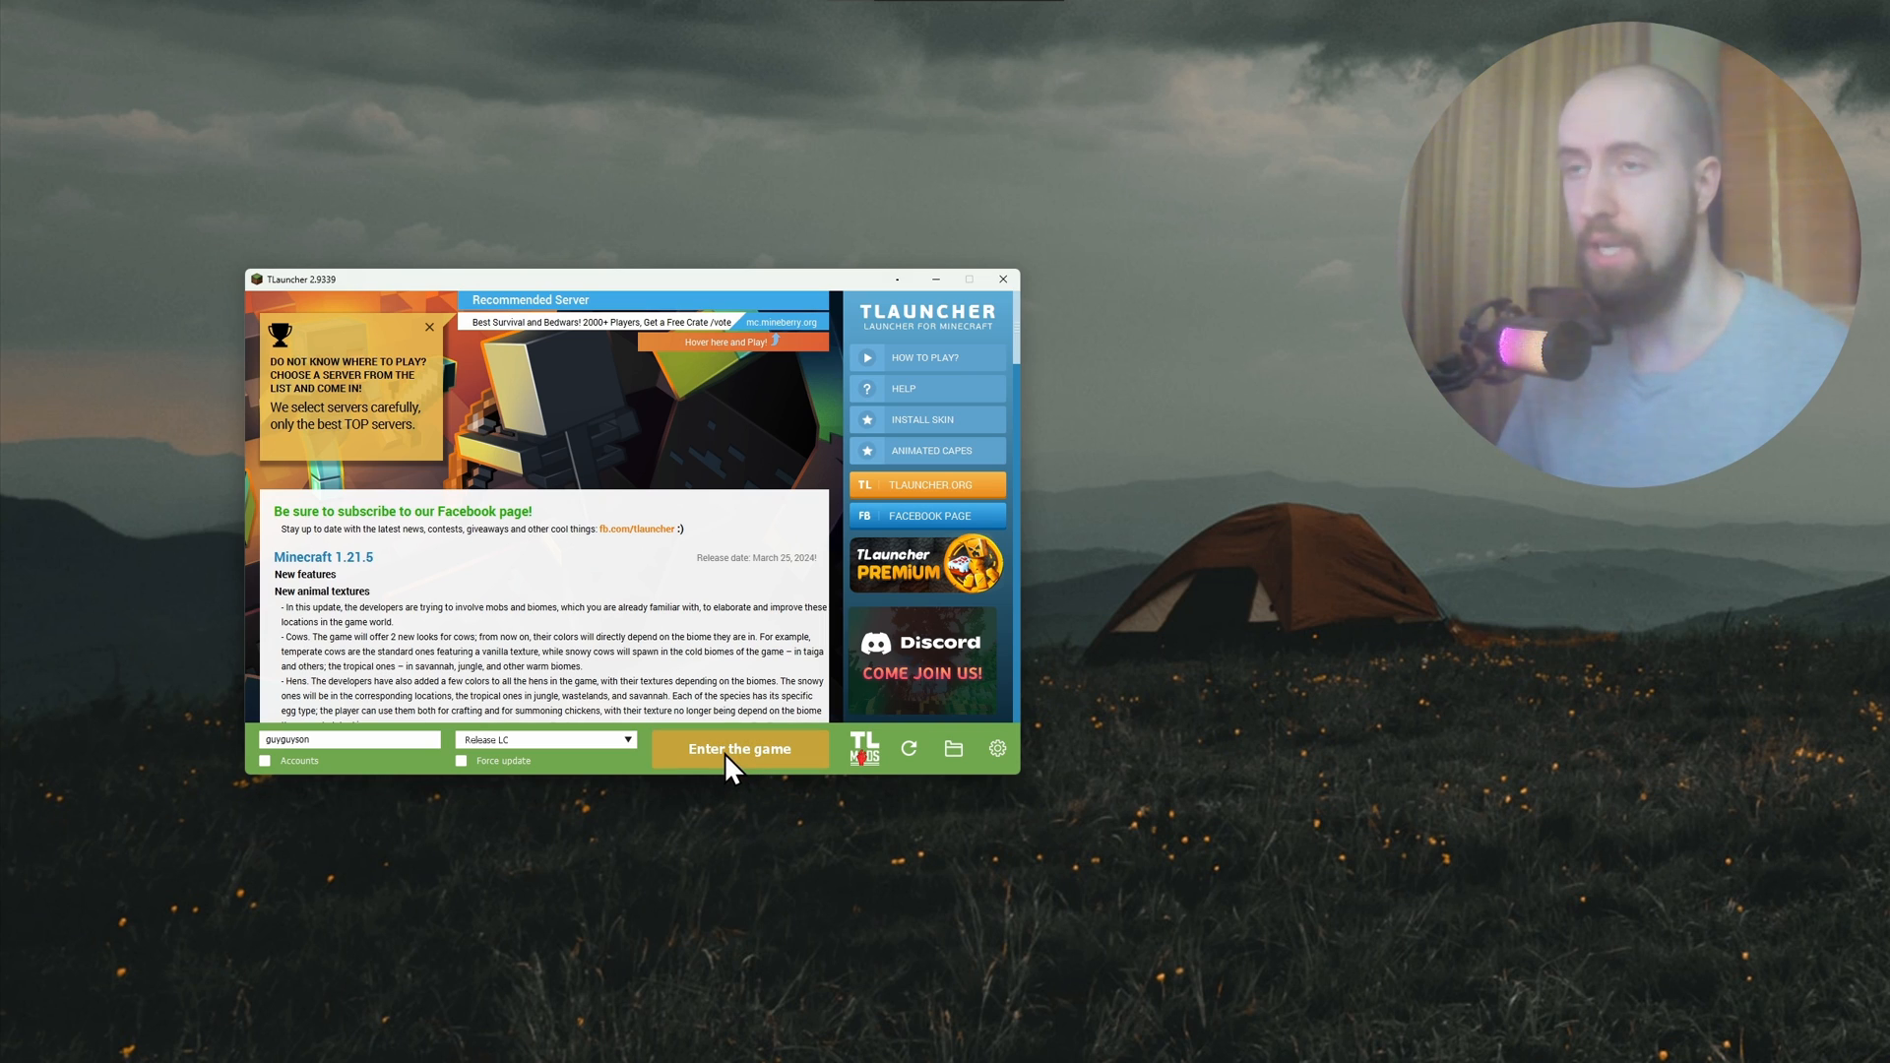
Step: Enter the game with Release LC and maximize the Lunar Client 1.8.9 window
click(738, 748)
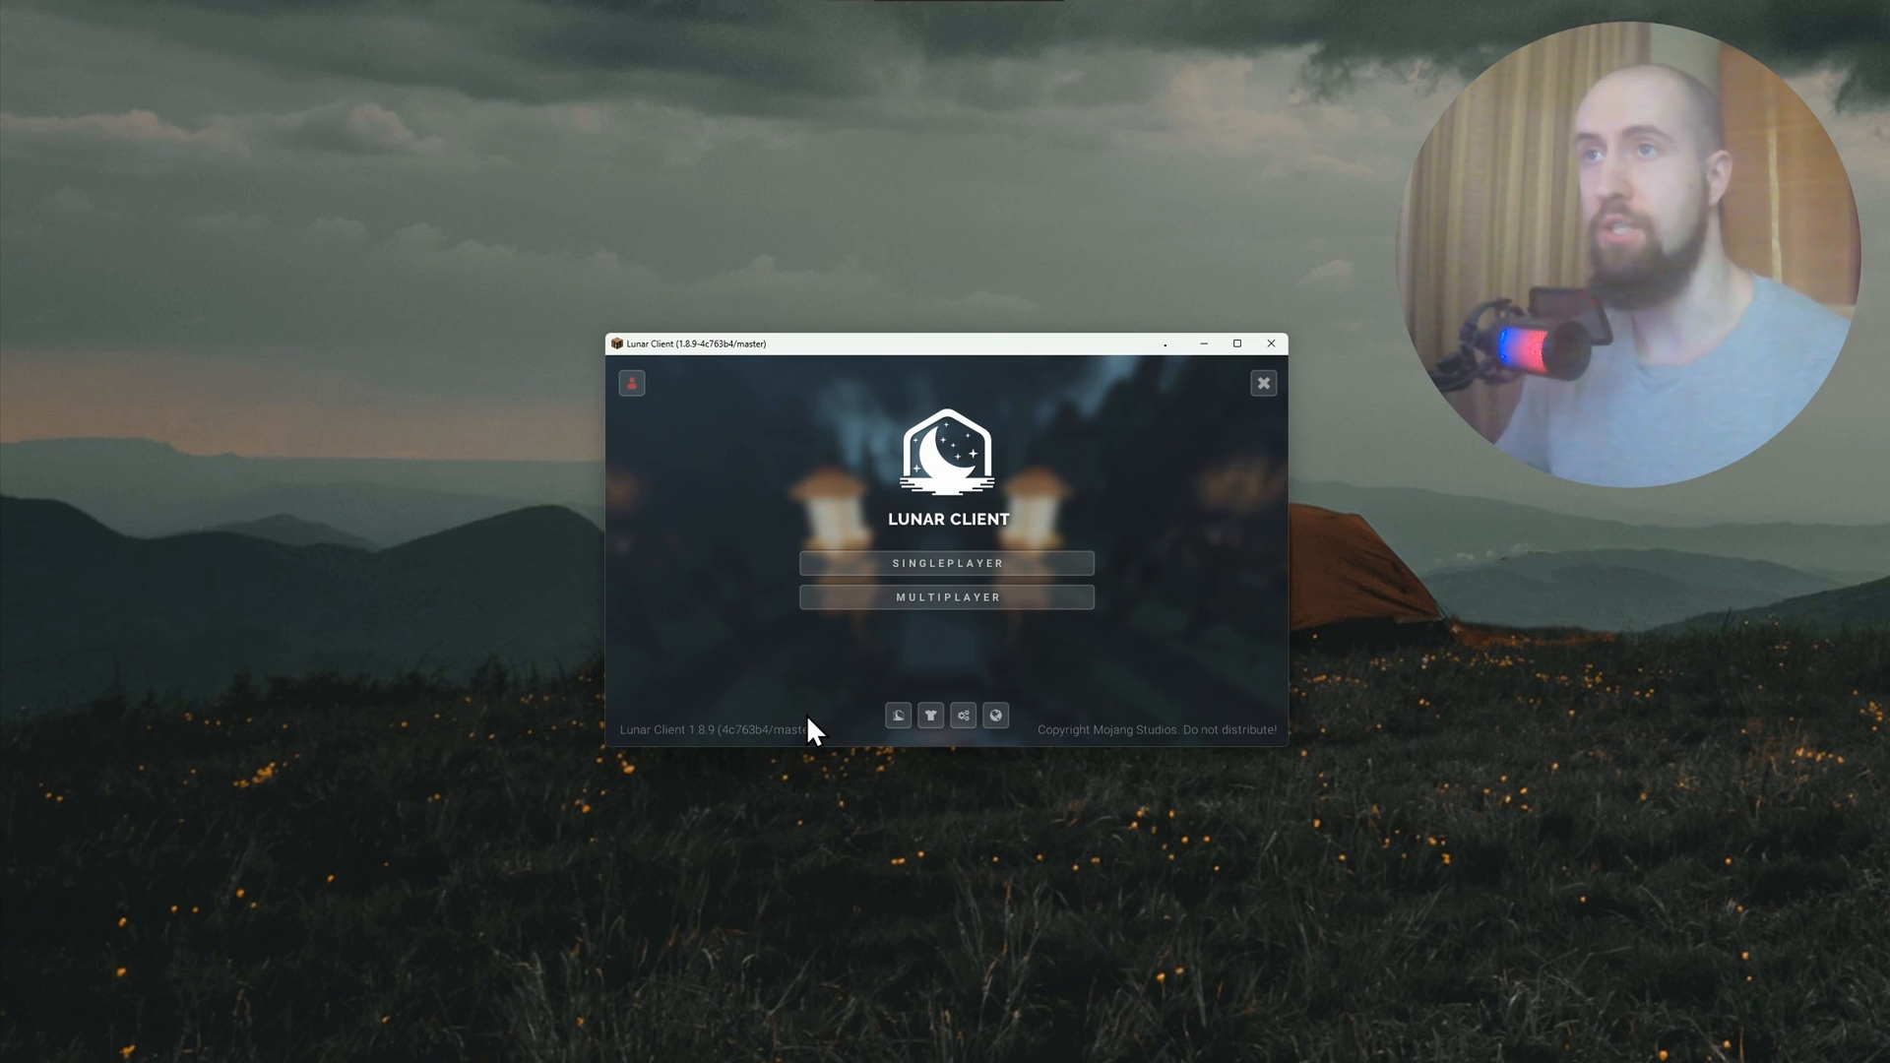
click(1236, 342)
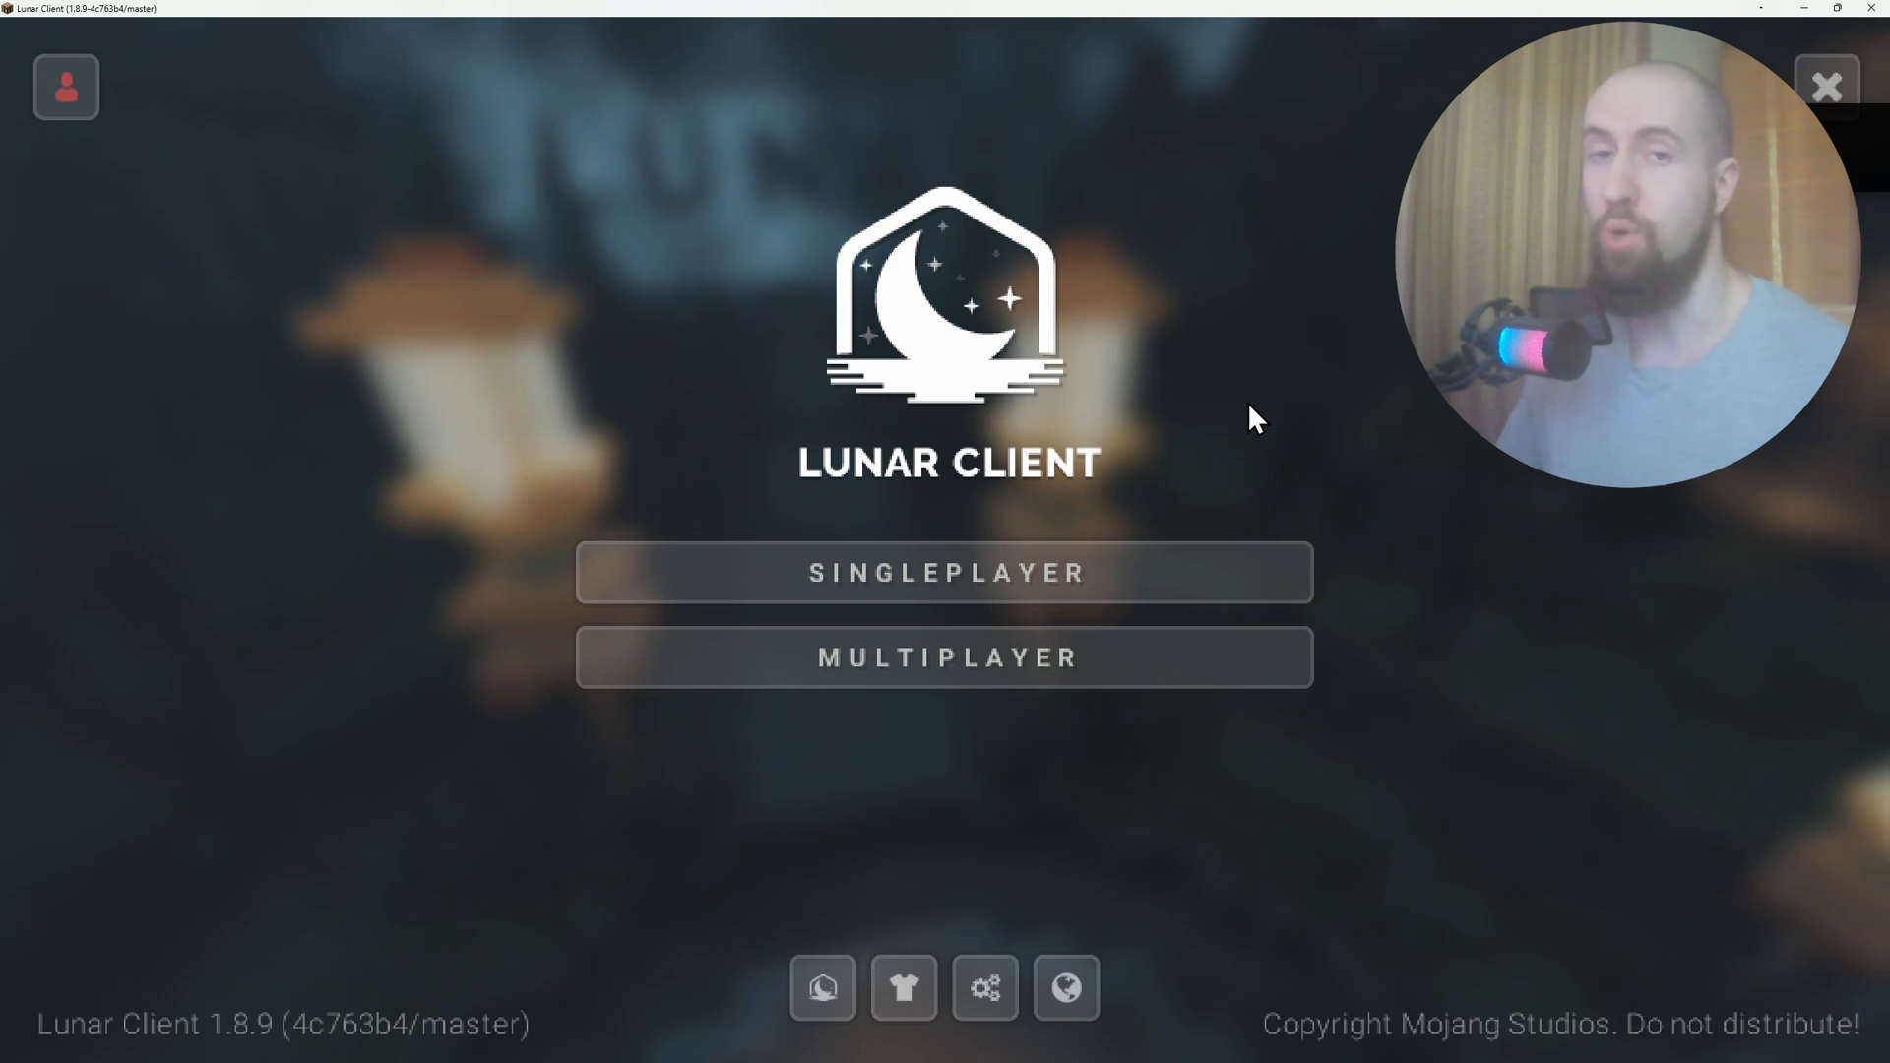
mouse_move(932, 711)
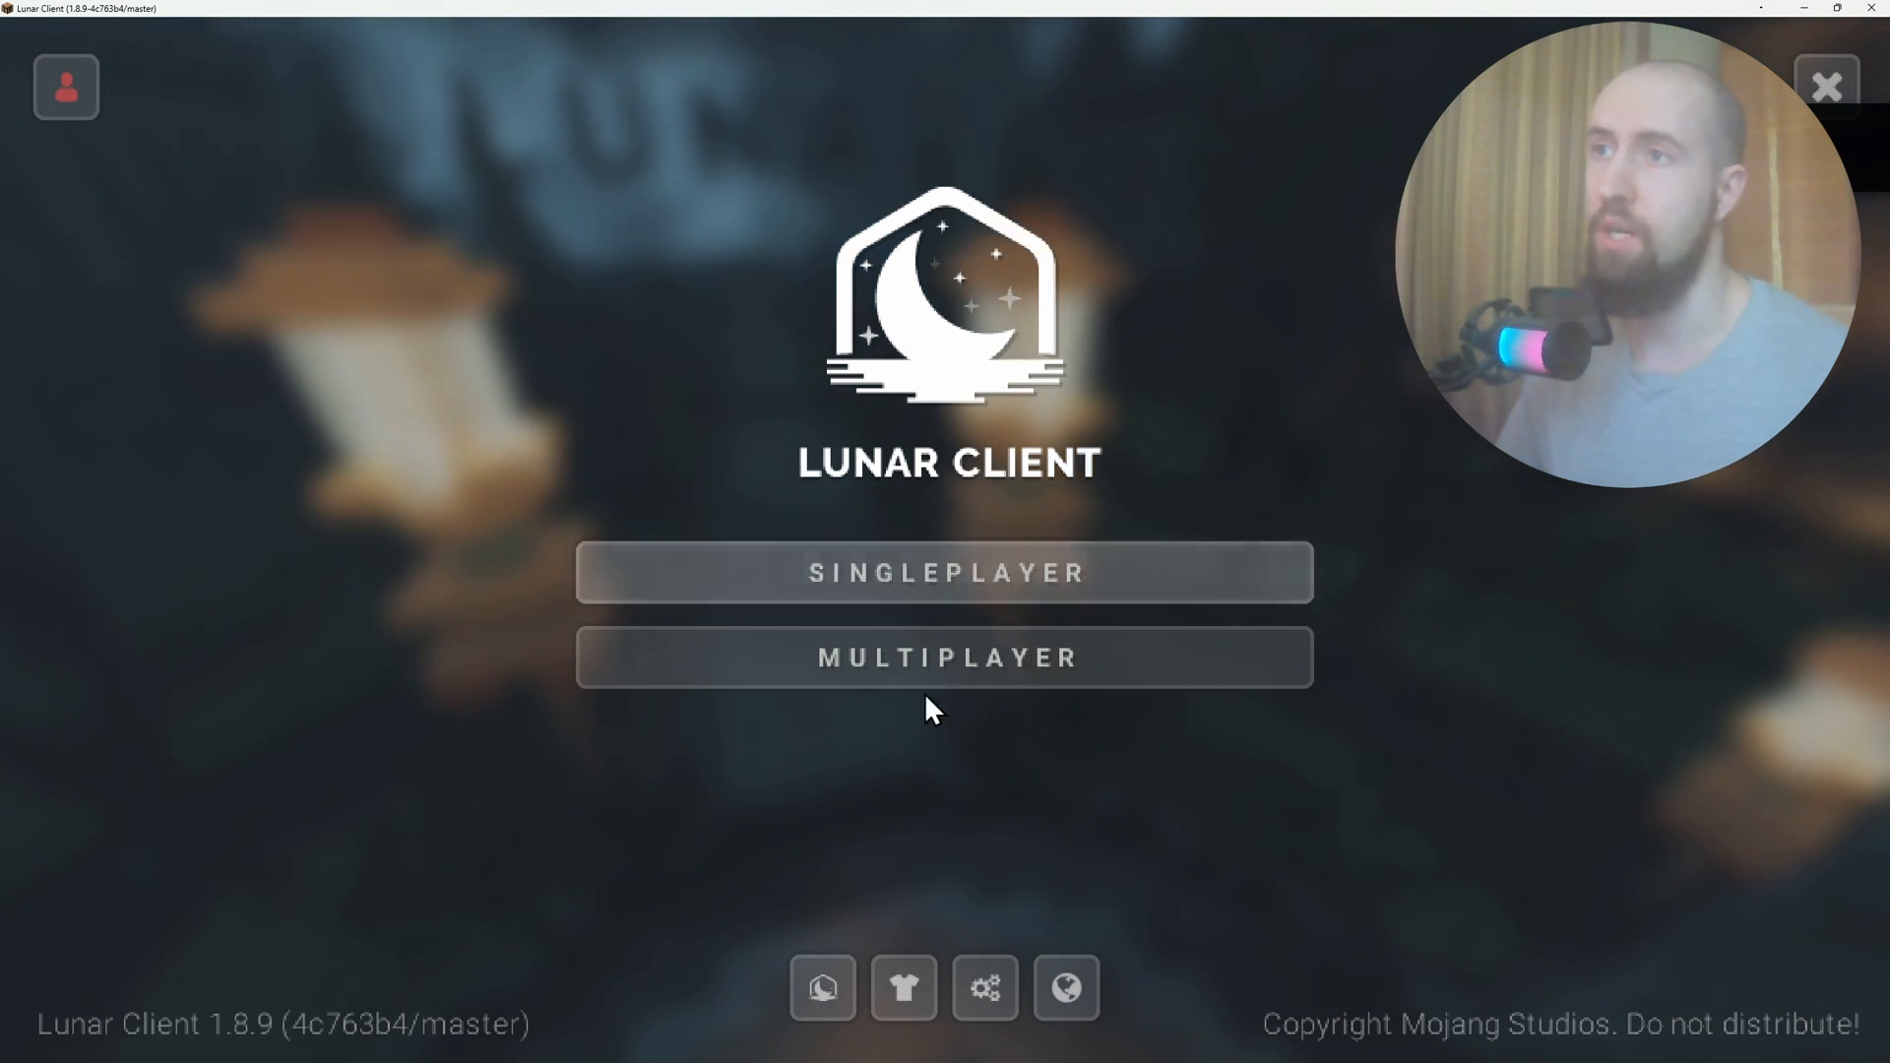
mouse_move(1018, 955)
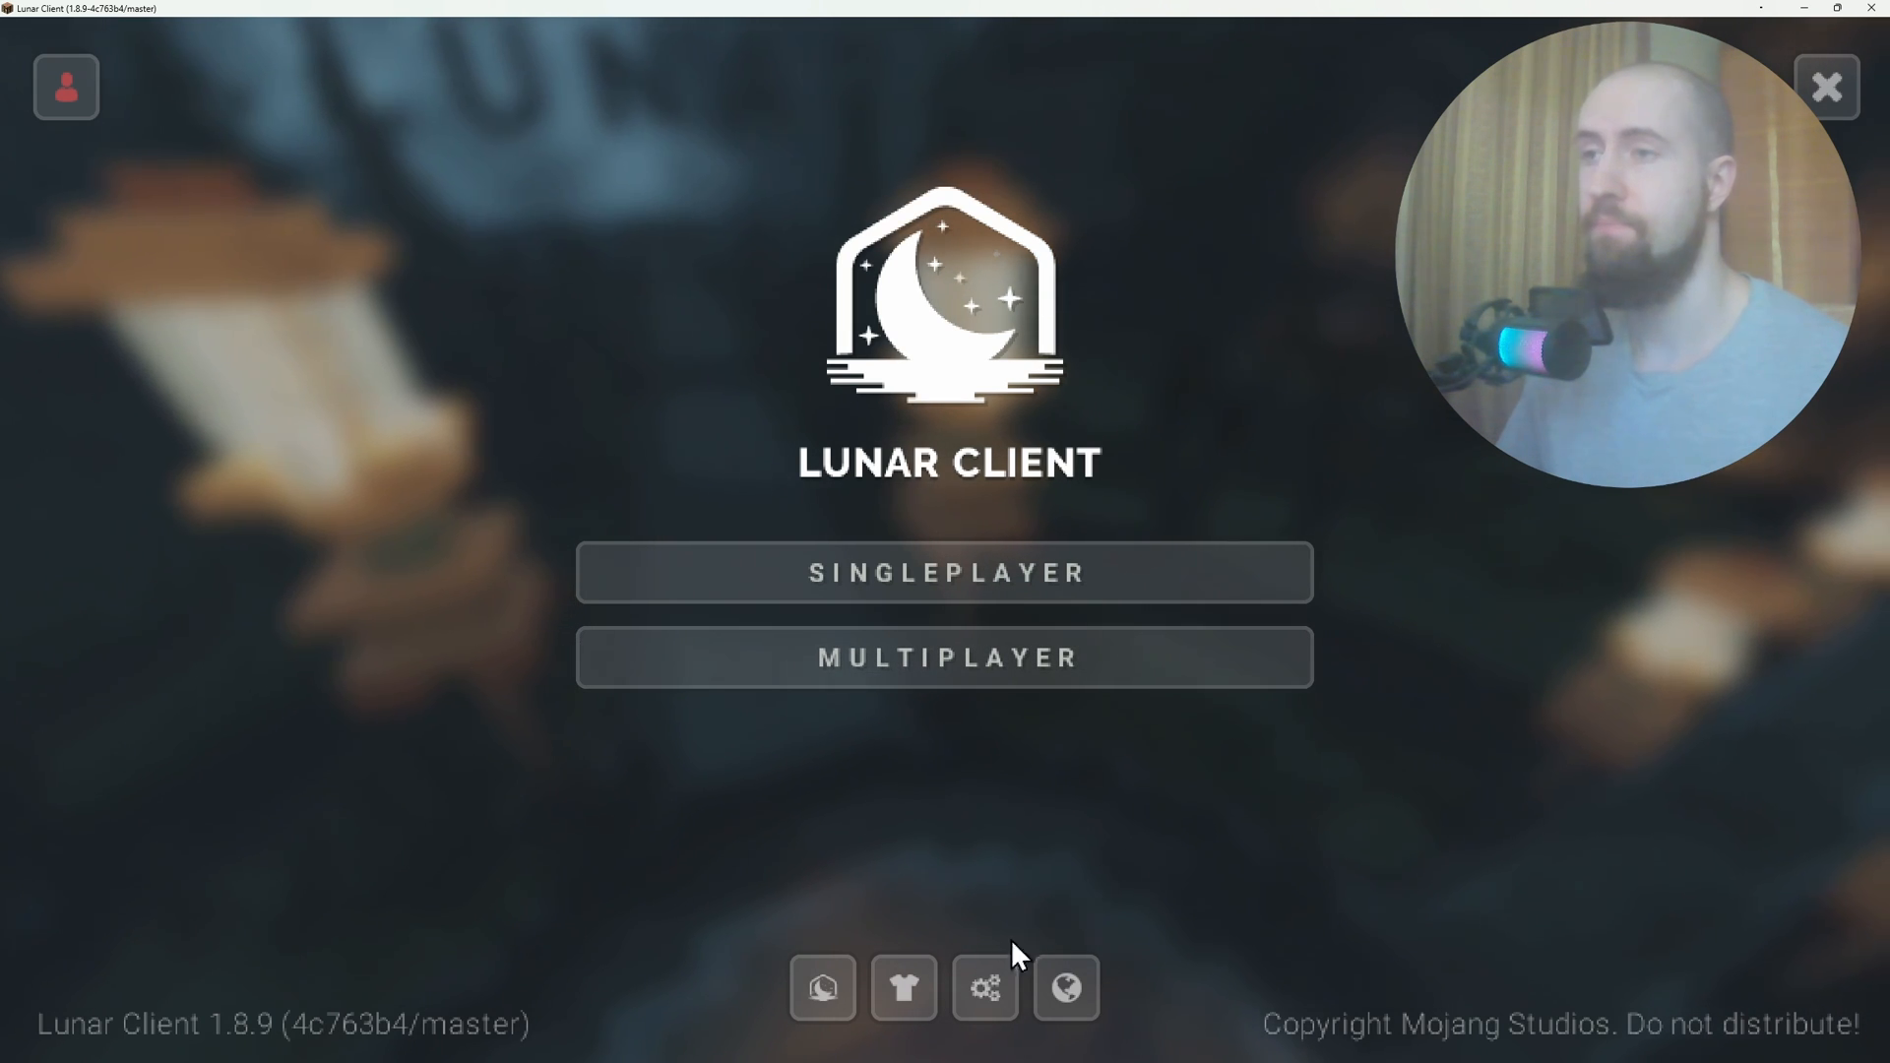
Step: Create a new singleplayer survival world named 'New World231' and start loading it
click(947, 571)
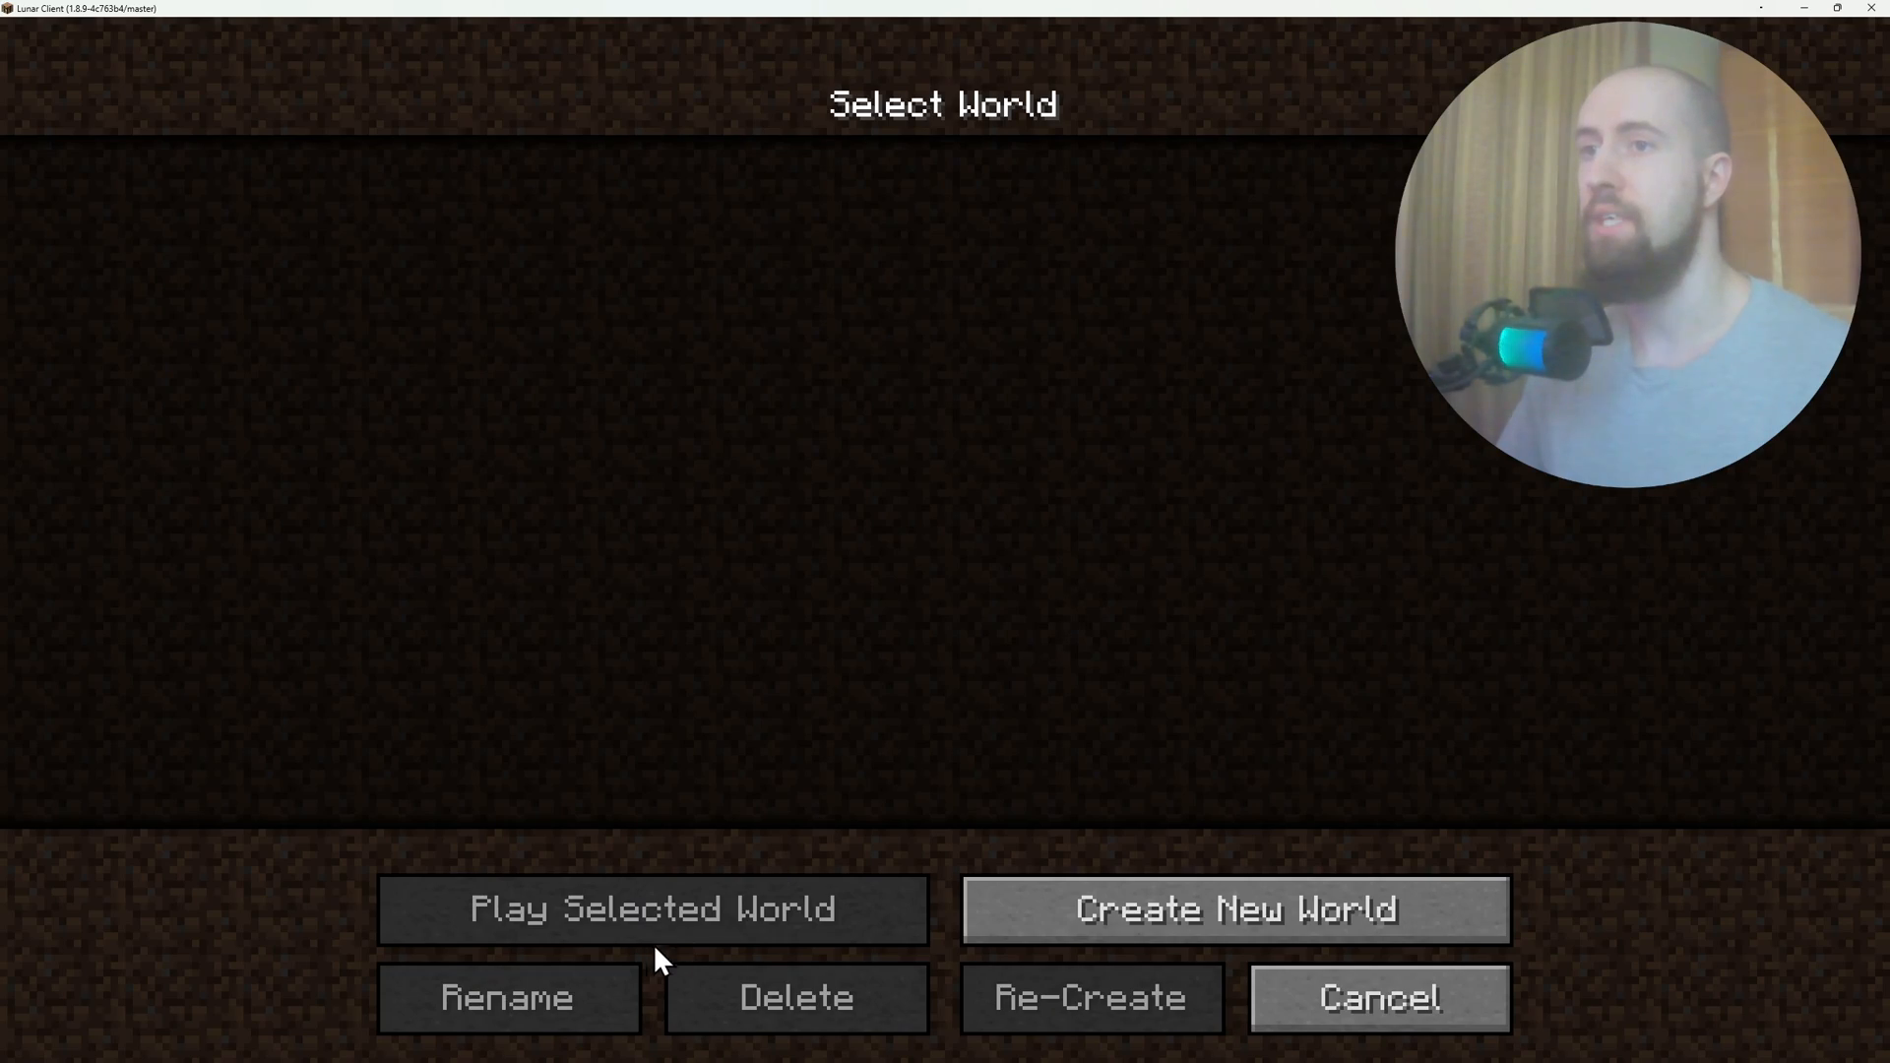
click(1235, 910)
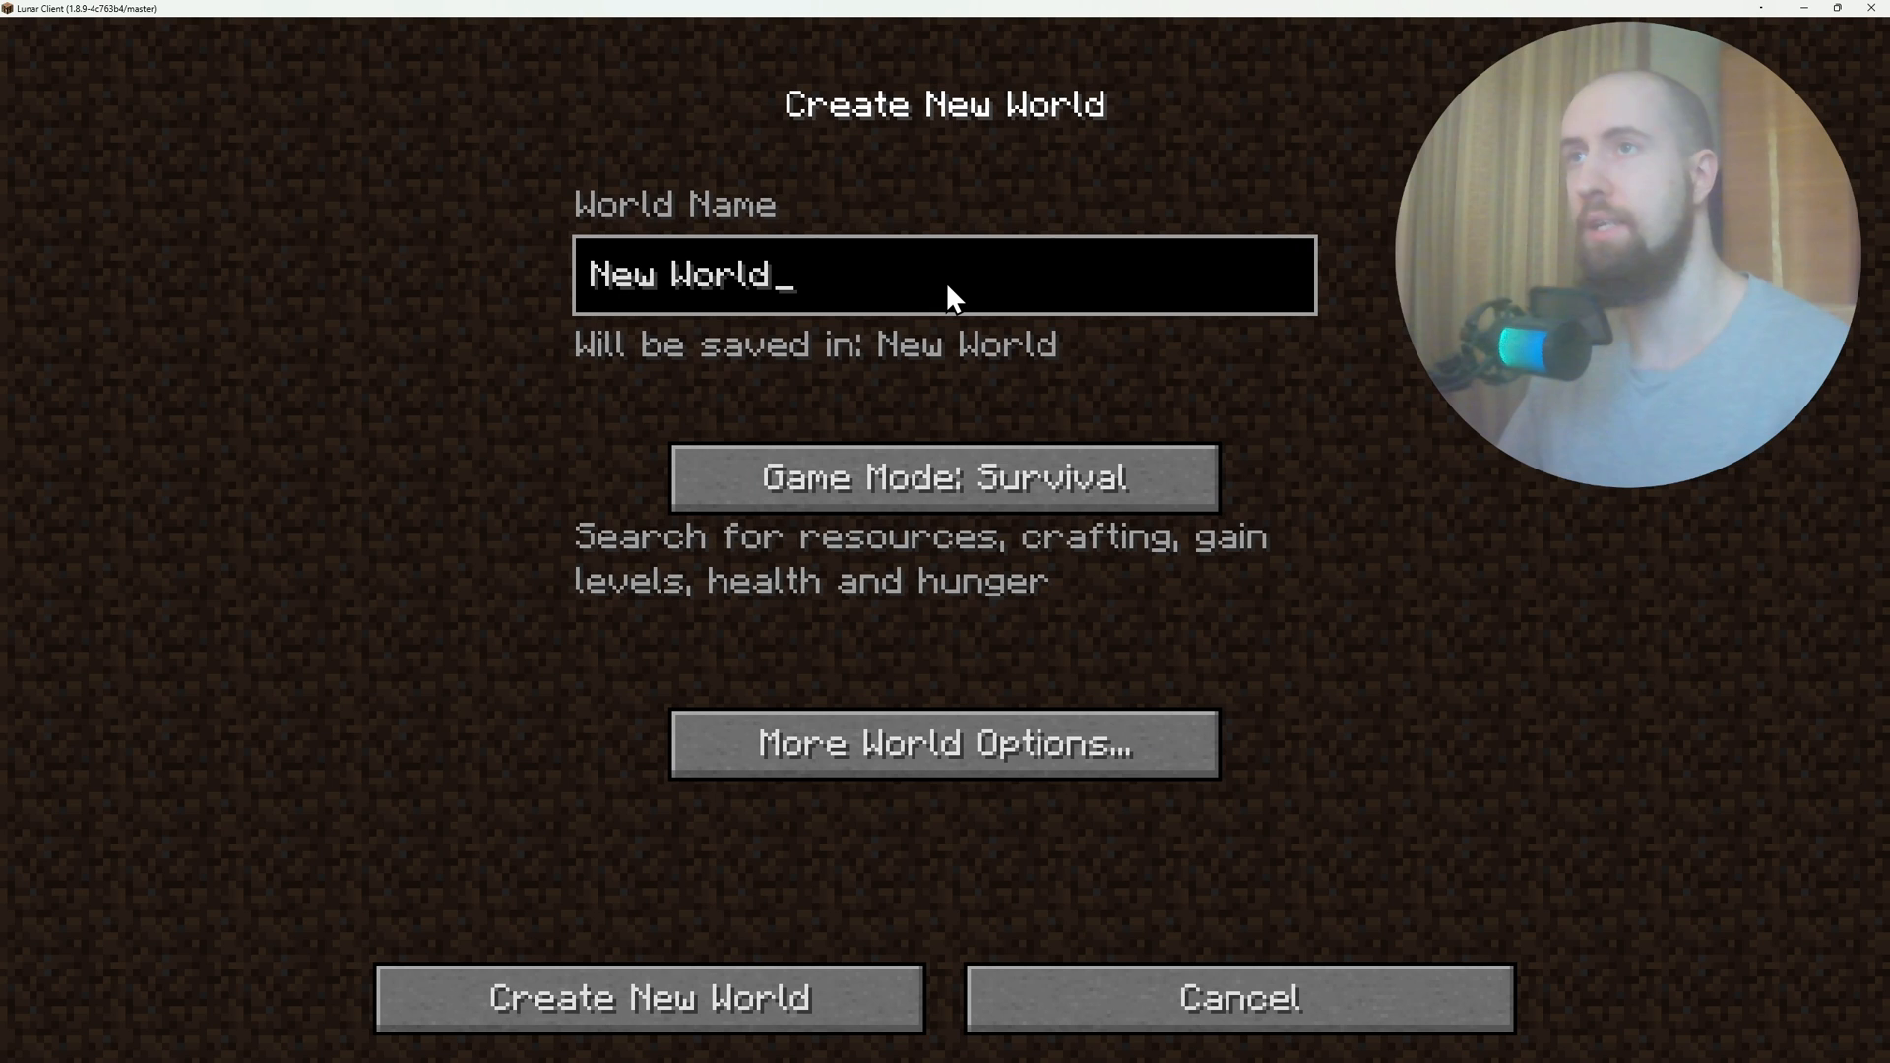
text(231)
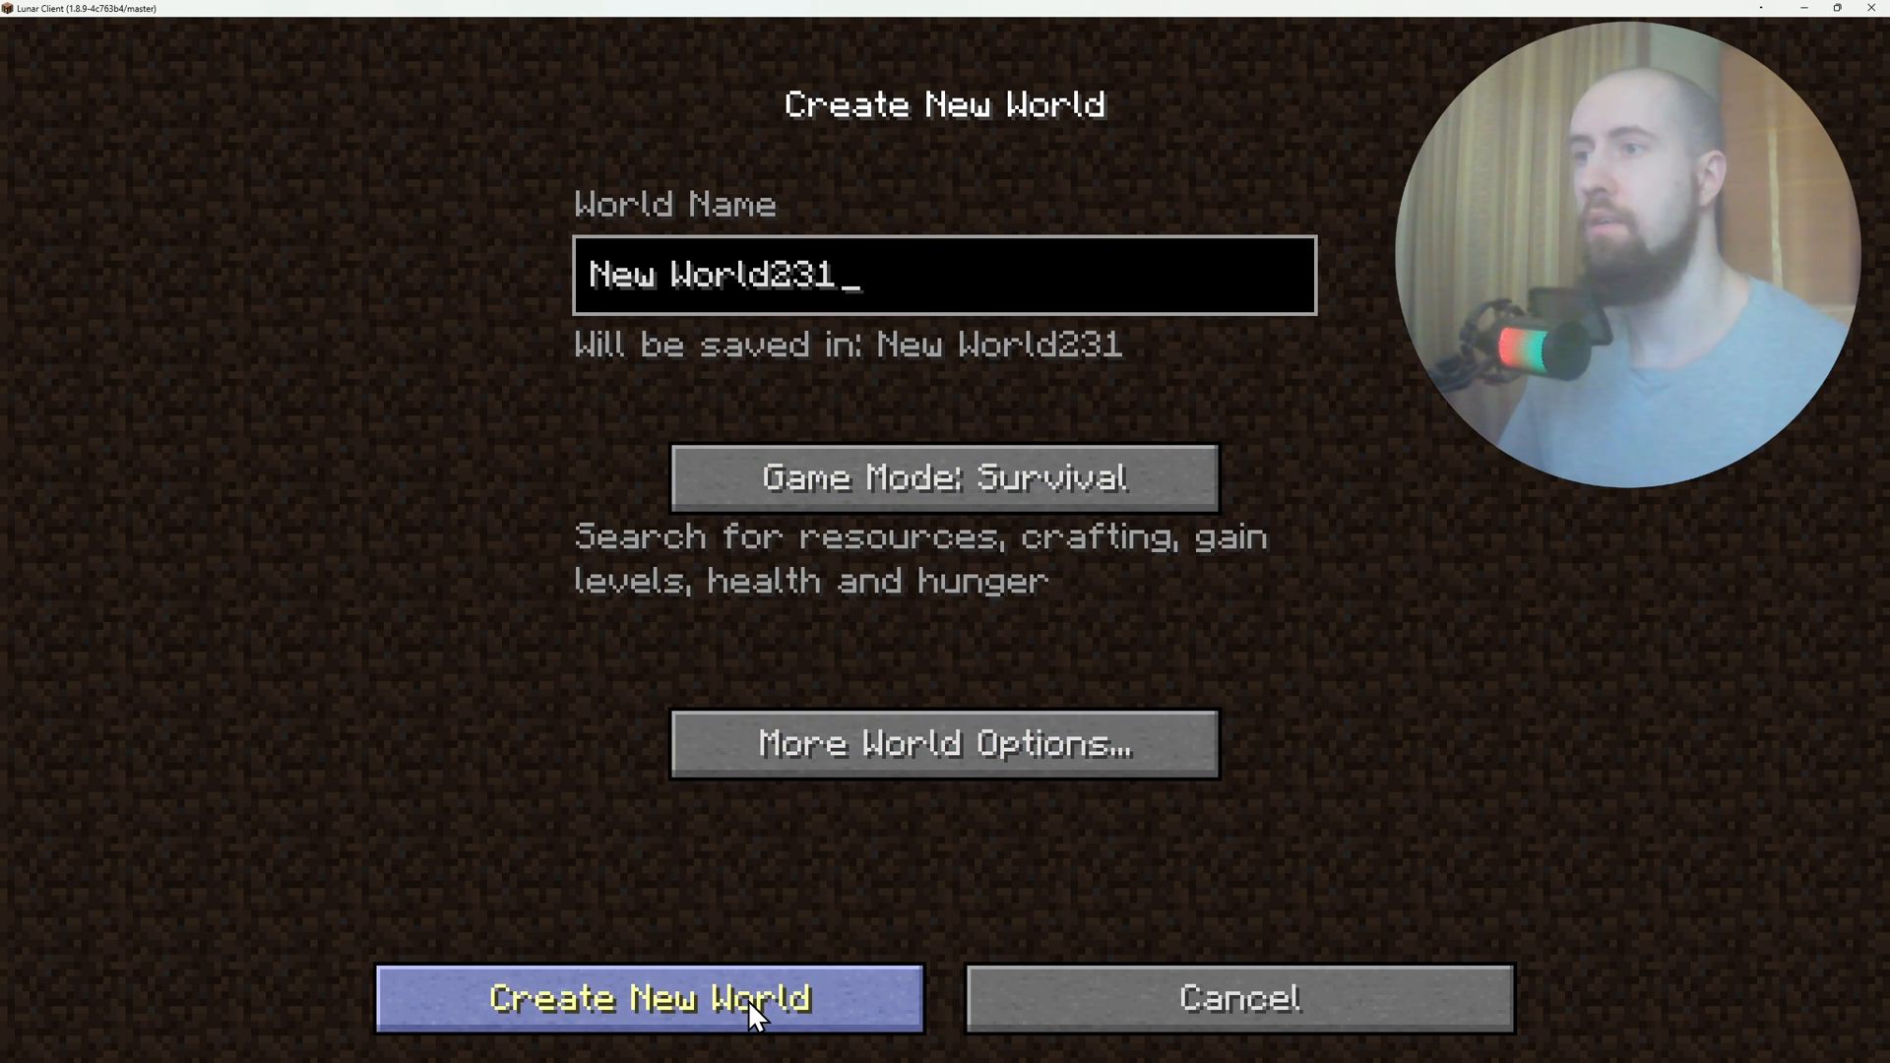
click(650, 998)
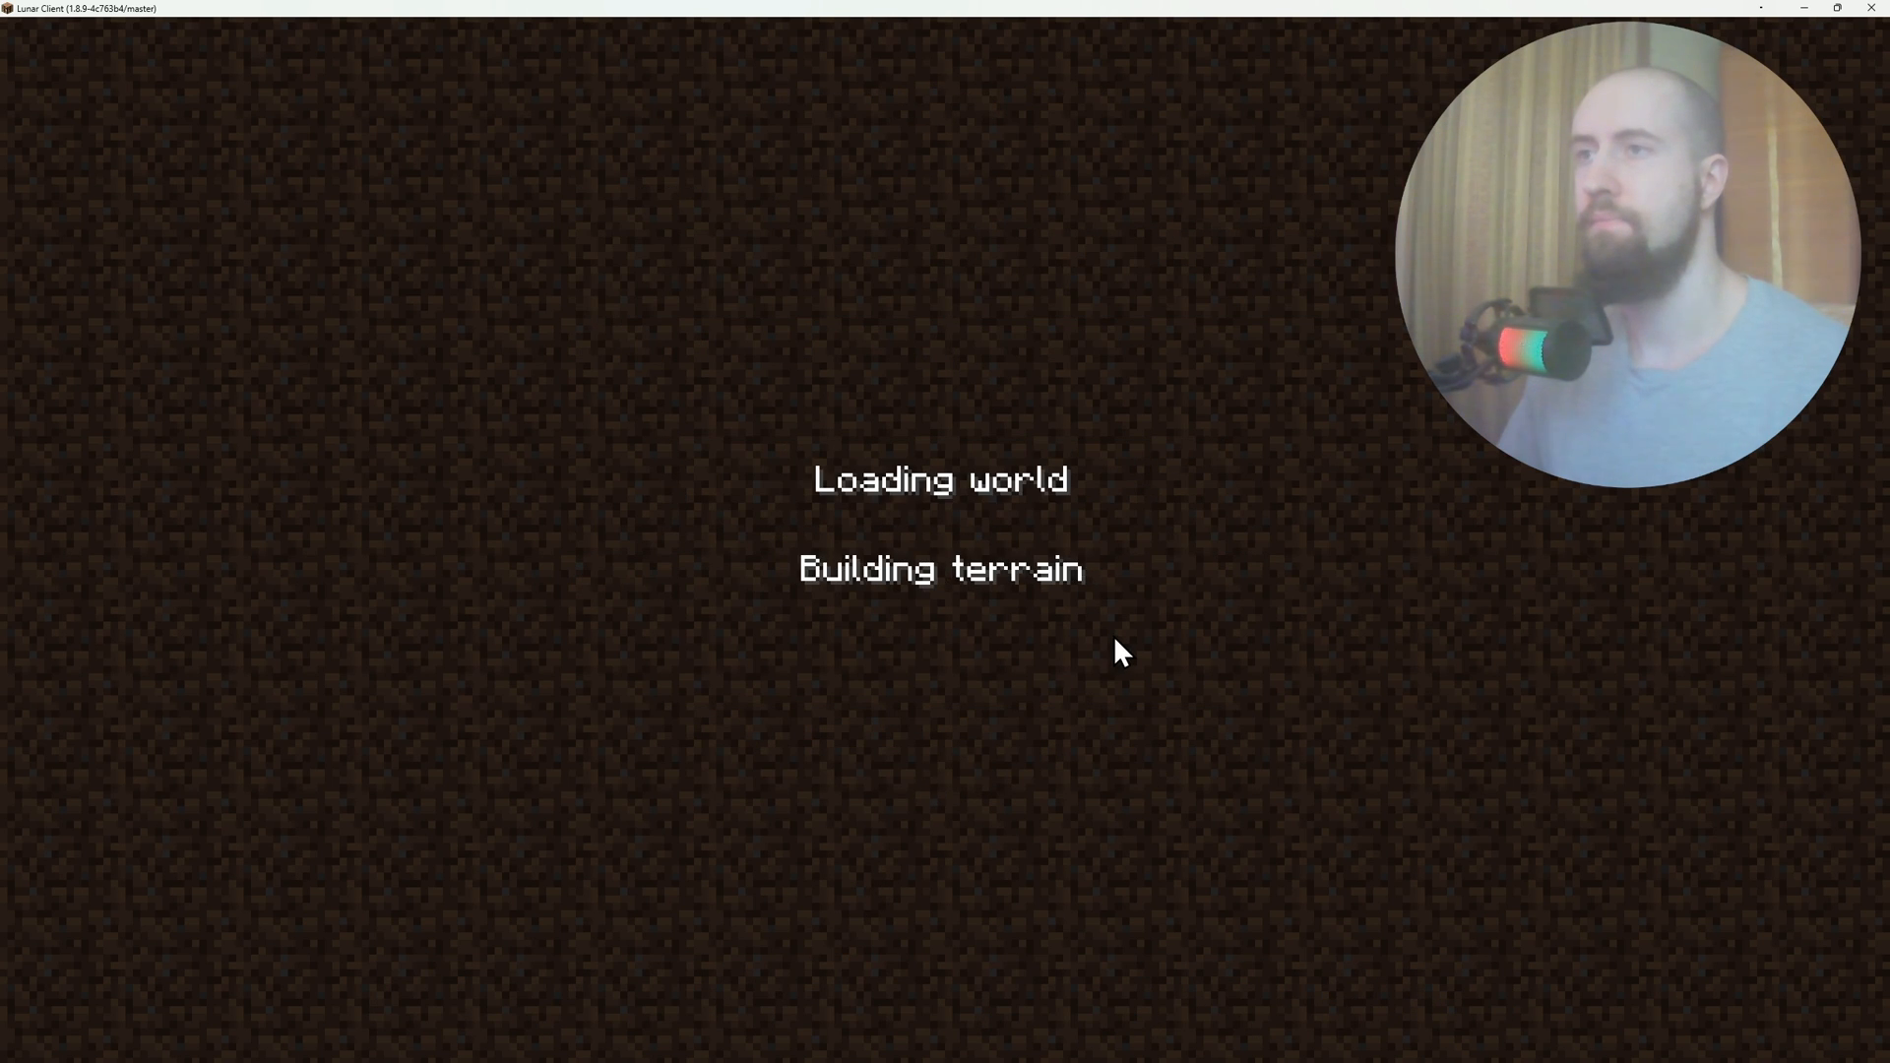